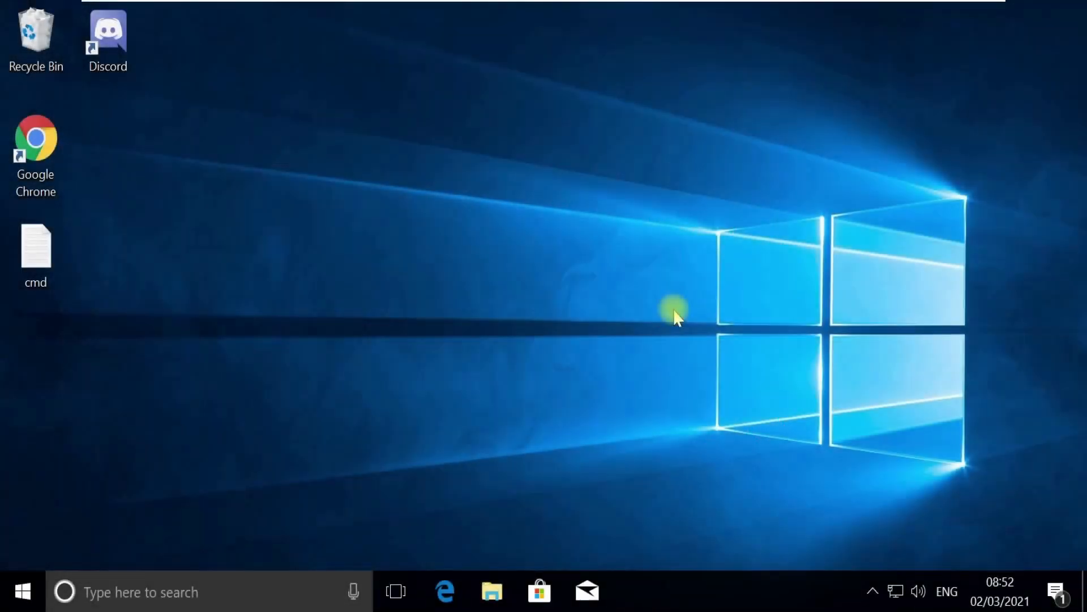
# Launch Task Manager from the Win+X power-user menu
pyautogui.press('Win+X')
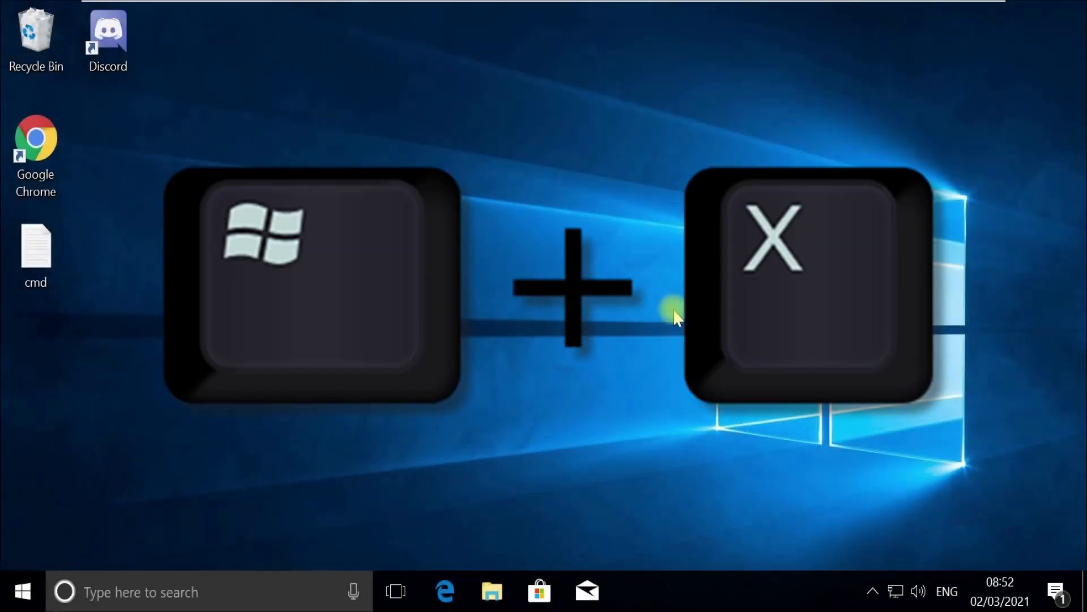
pyautogui.press('Win+X')
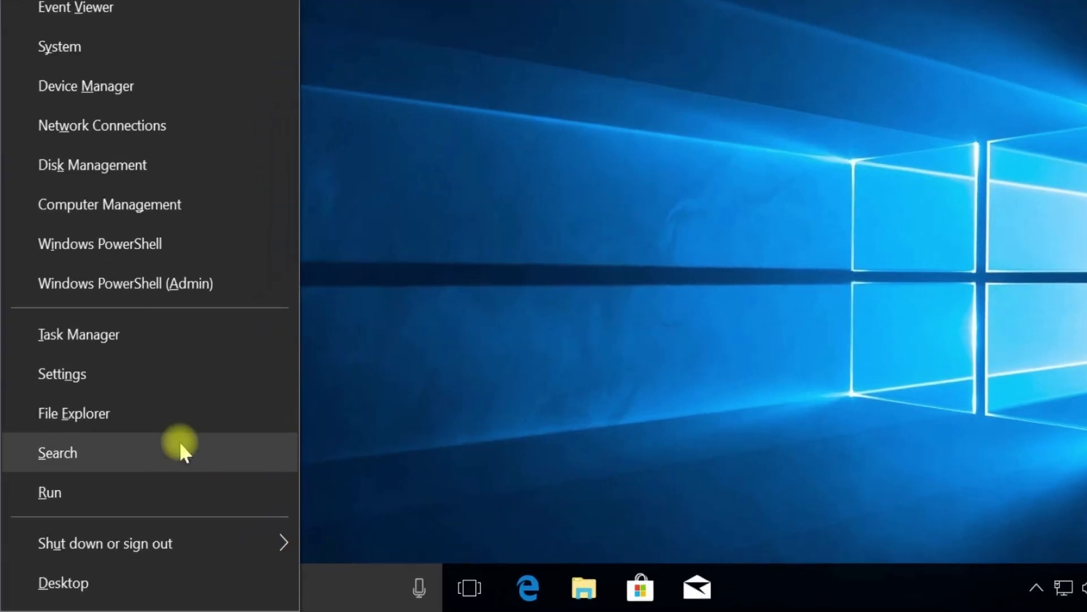
pyautogui.click(57, 453)
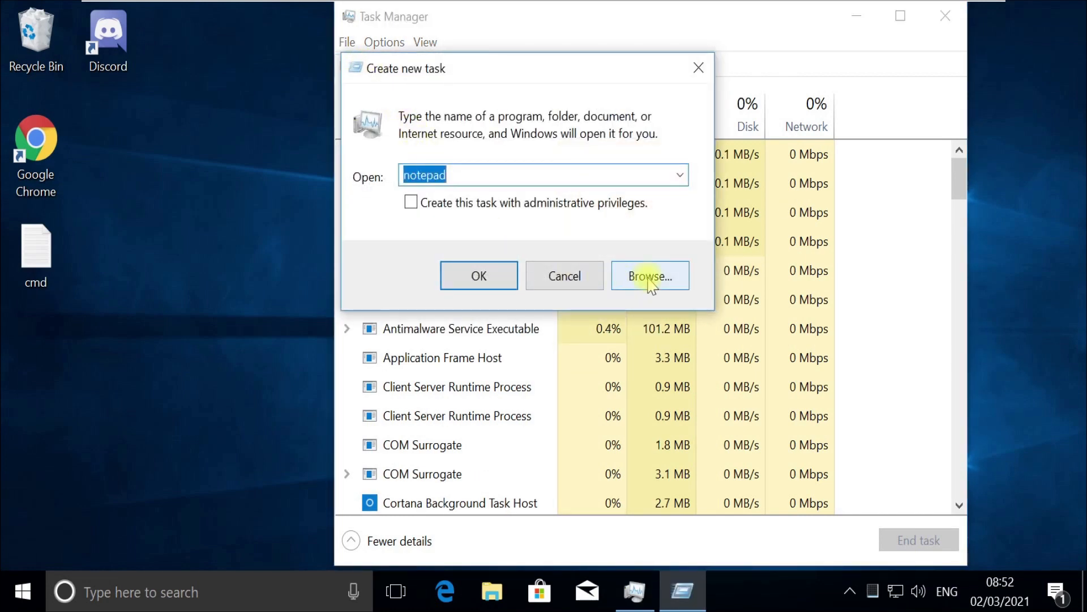
# Browse to C:\Windows\System32 and choose cmd.exe as the program for the new task
pyautogui.click(649, 276)
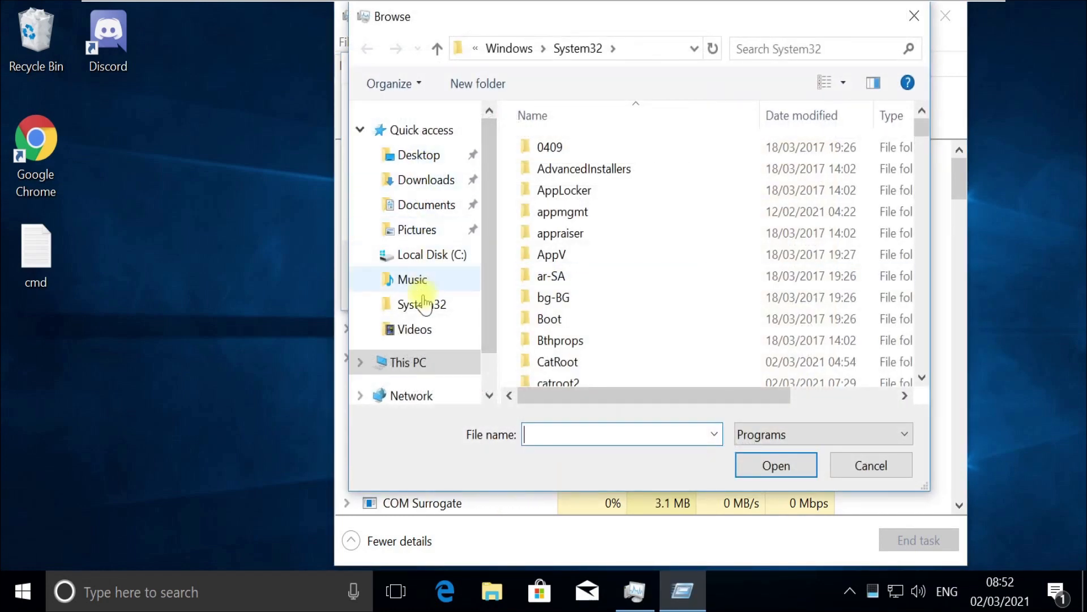
pyautogui.click(432, 255)
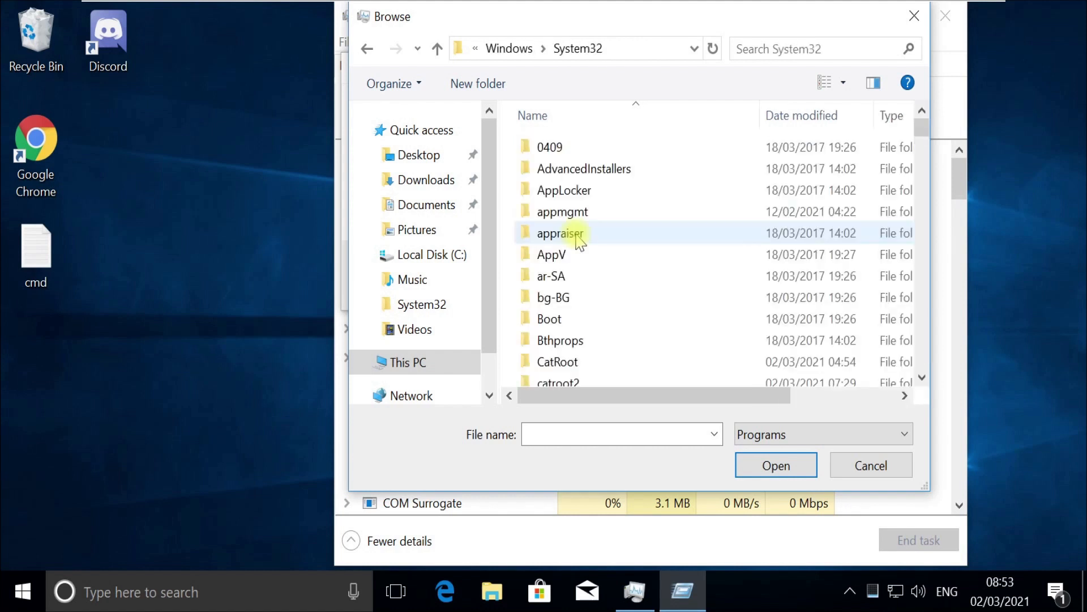
pyautogui.scroll(-3)
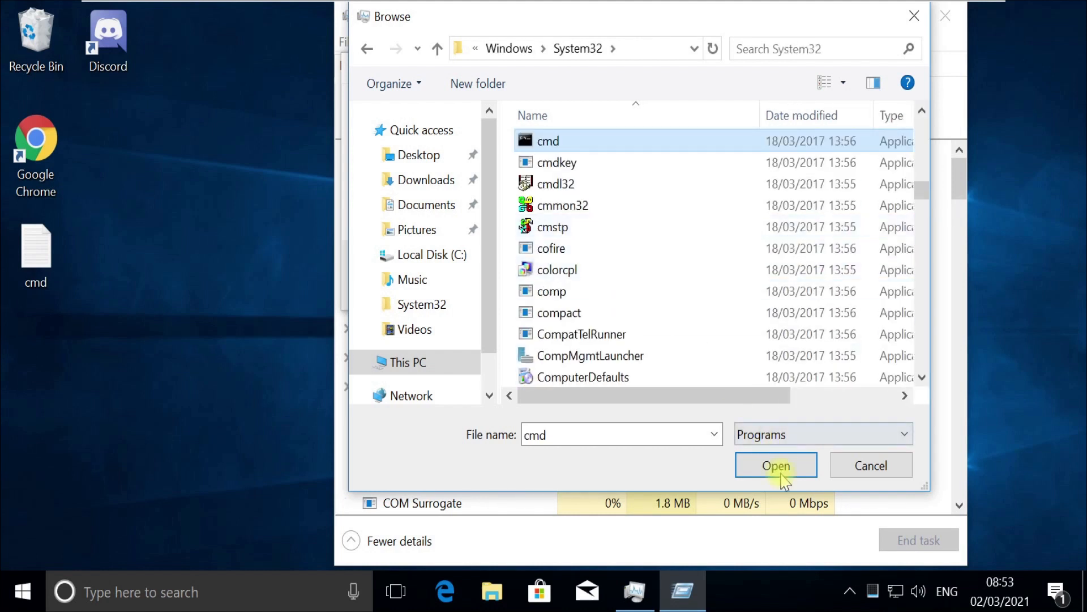
pyautogui.click(776, 465)
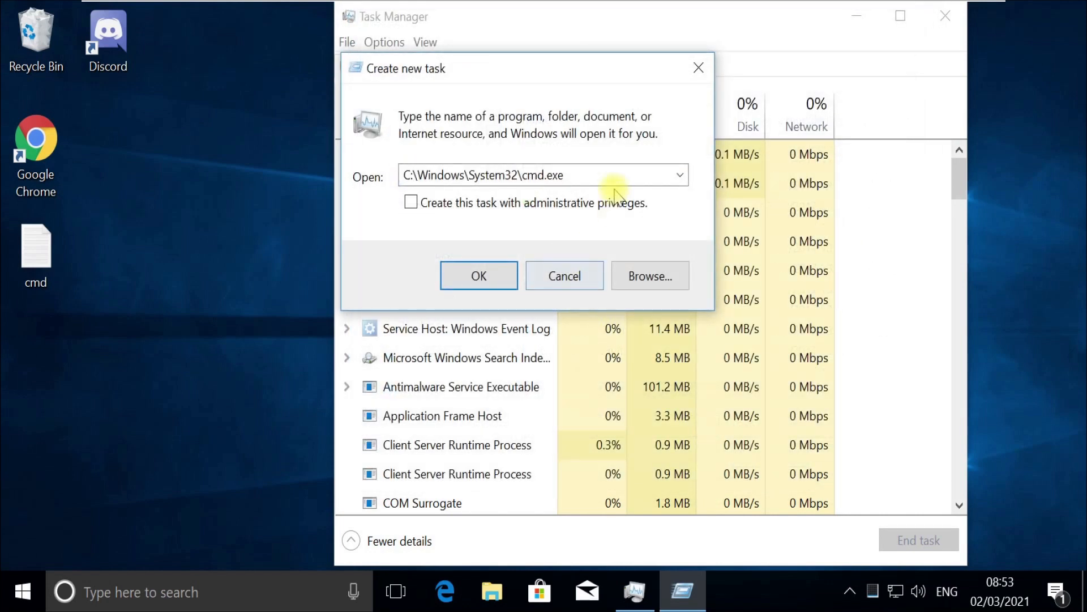
# Adjust the program path and run cmd.exe as a new task with administrative privileges
pyautogui.click(605, 174)
pyautogui.write(' --up')
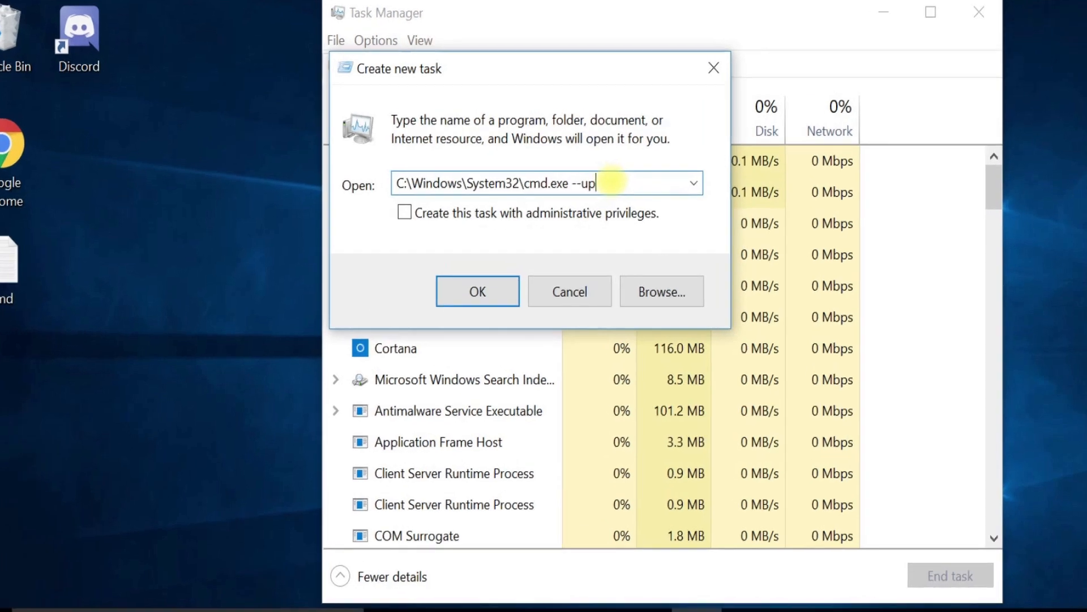
pyautogui.write('dt')
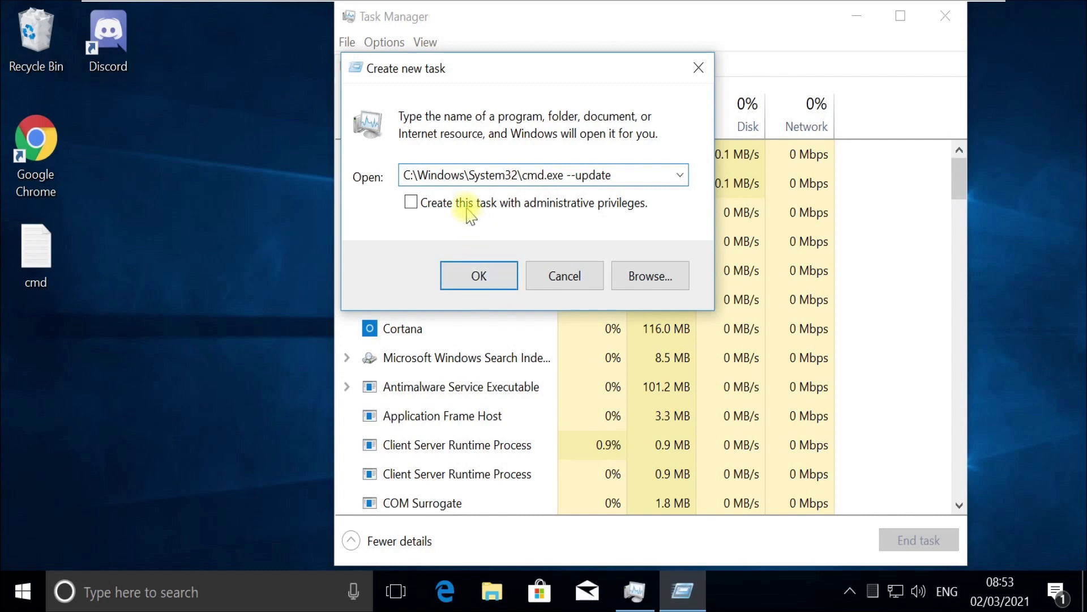
pyautogui.click(479, 276)
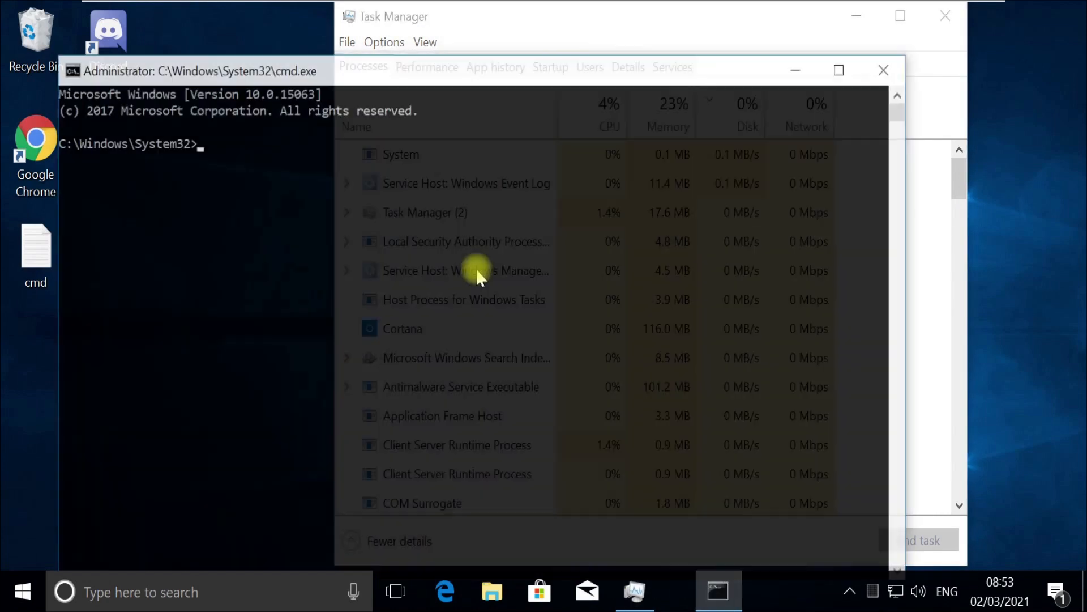
# Run gpupdate /force until computer and user policy complete, then clear the screen
pyautogui.write('gpupdate /fo')
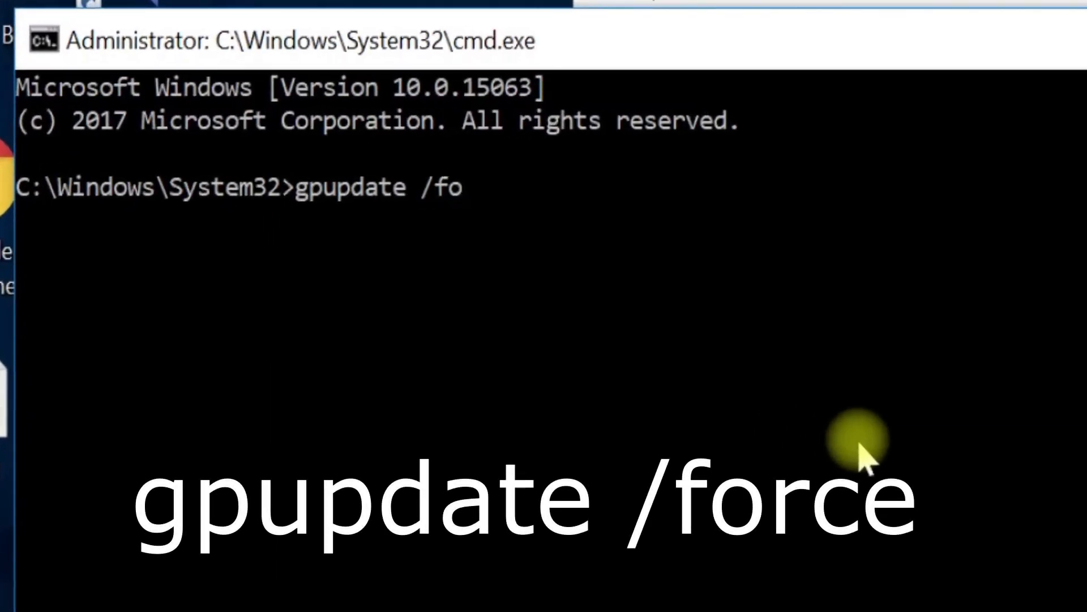
pyautogui.write('rce')
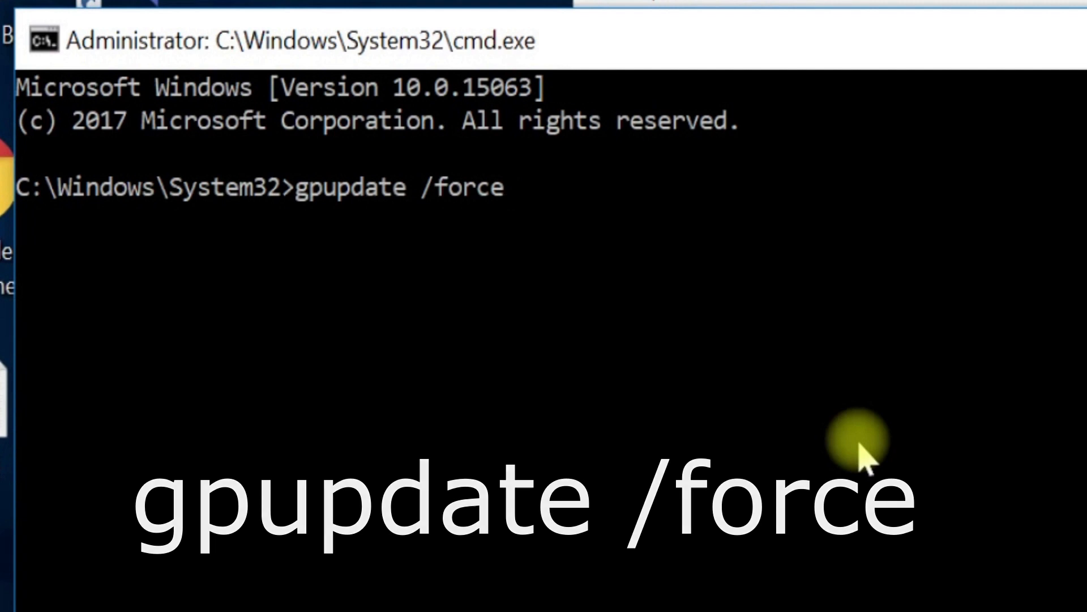
pyautogui.press('Enter')
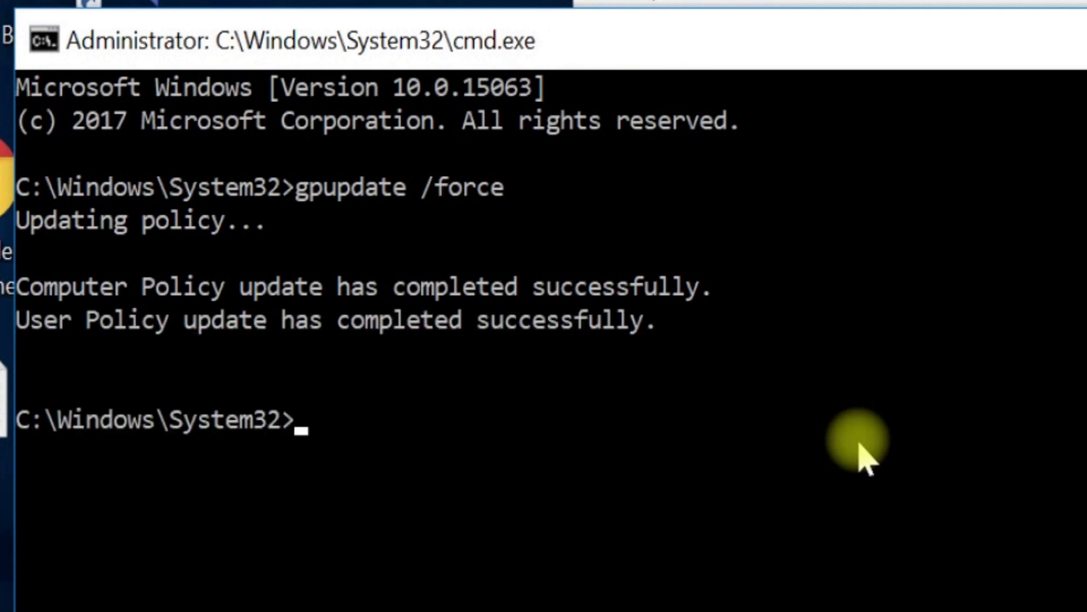
pyautogui.write('cls')
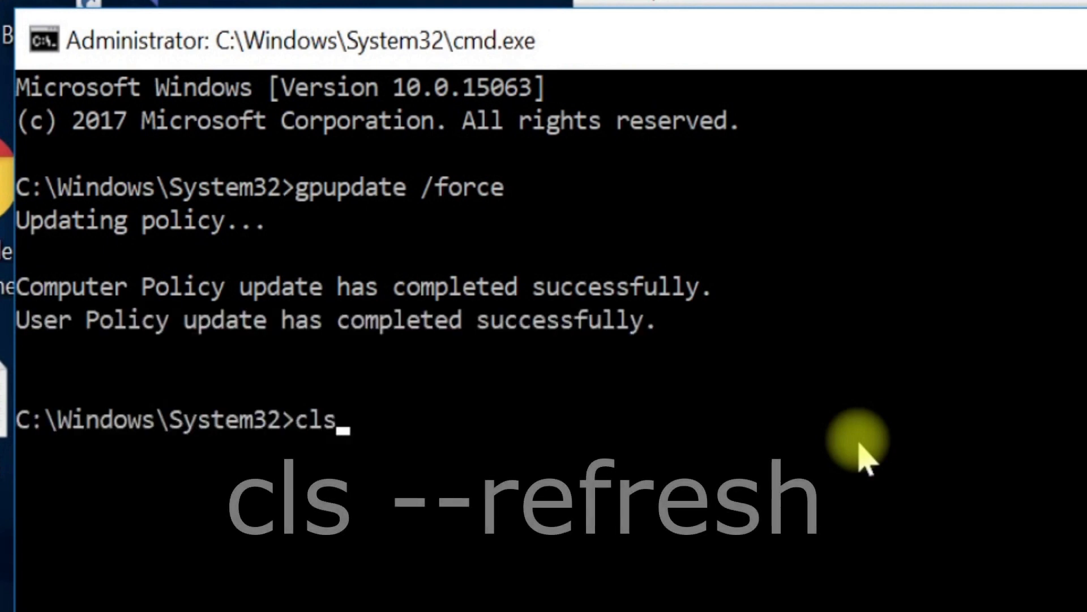
pyautogui.write('--refresh')
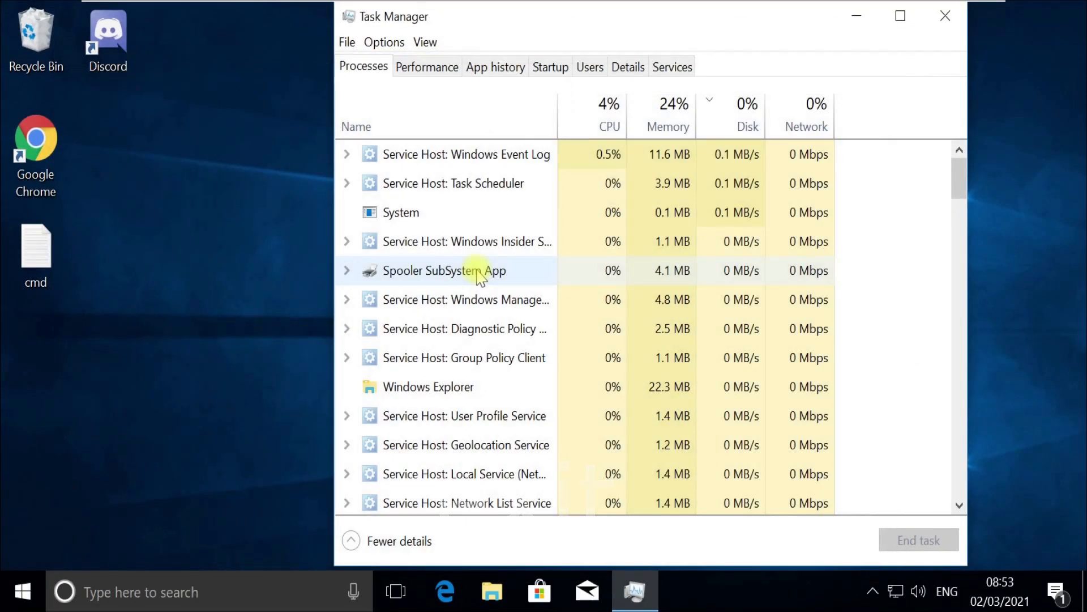
# Close Task Manager and search Windows for Control Panel
pyautogui.click(942, 16)
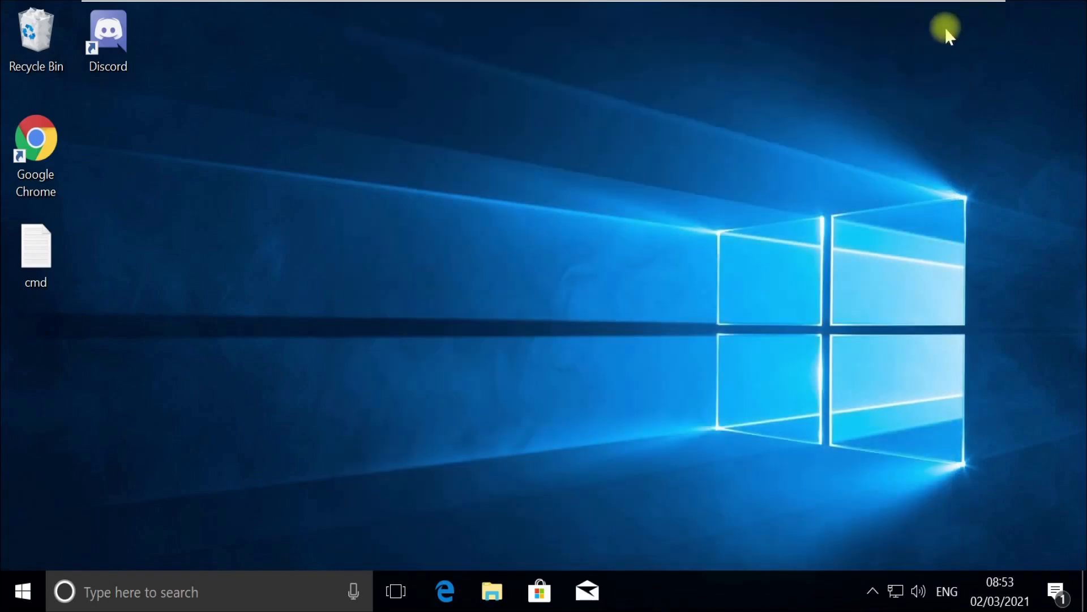
pyautogui.click(21, 596)
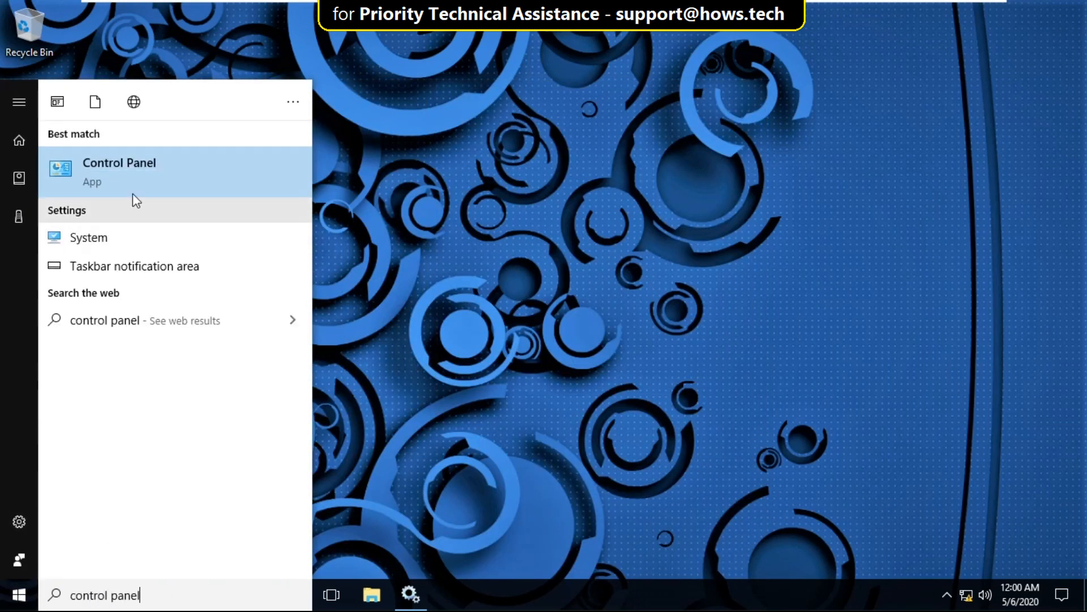
# Navigate Control Panel to the Network and Sharing Center's list of network adapters
pyautogui.click(118, 163)
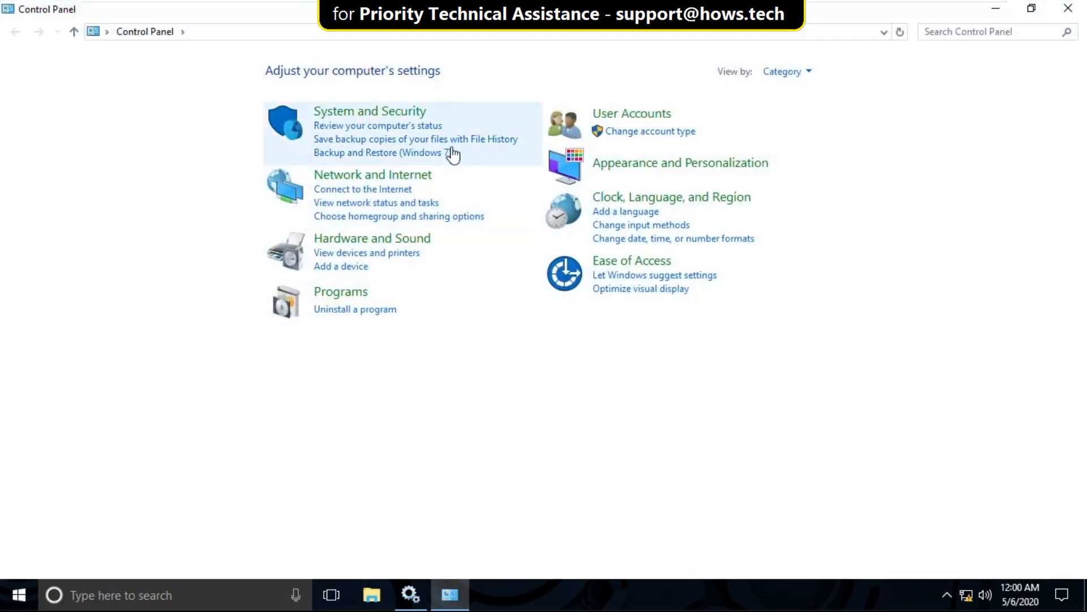
pyautogui.click(371, 175)
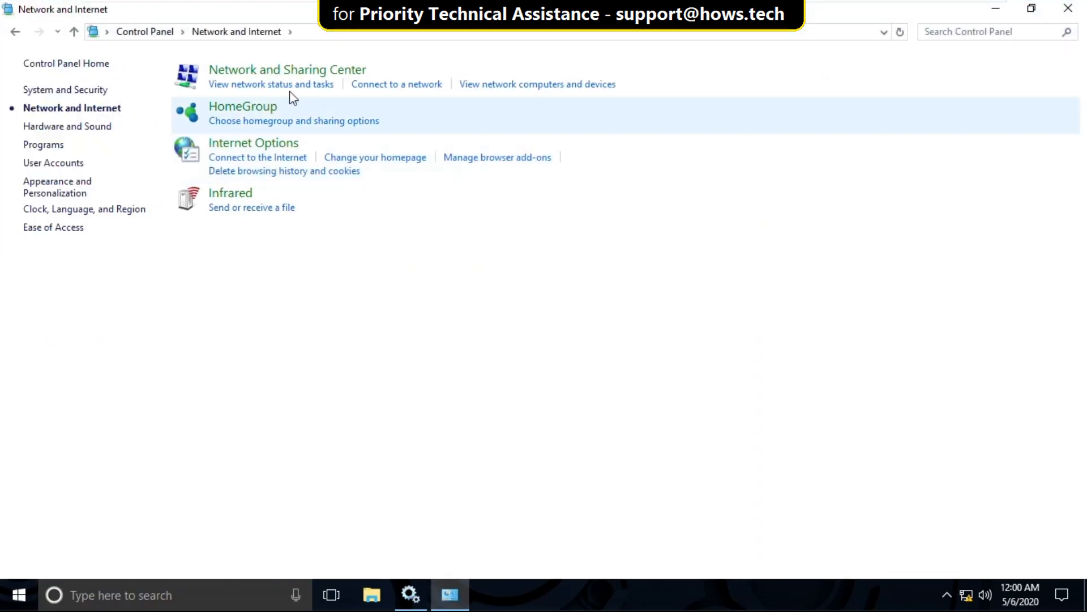
pyautogui.click(270, 83)
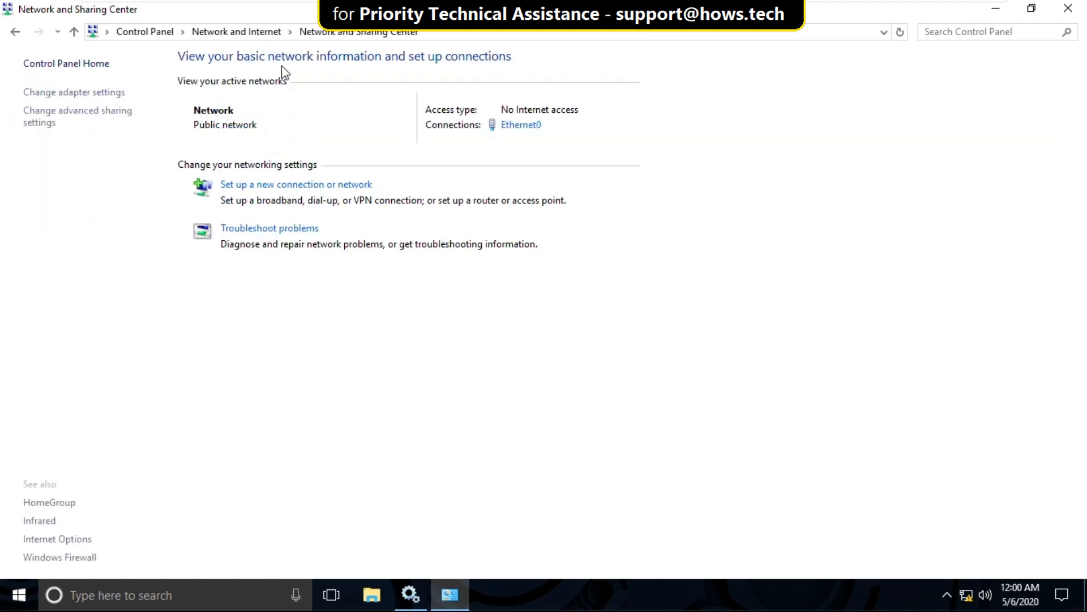
pyautogui.click(60, 92)
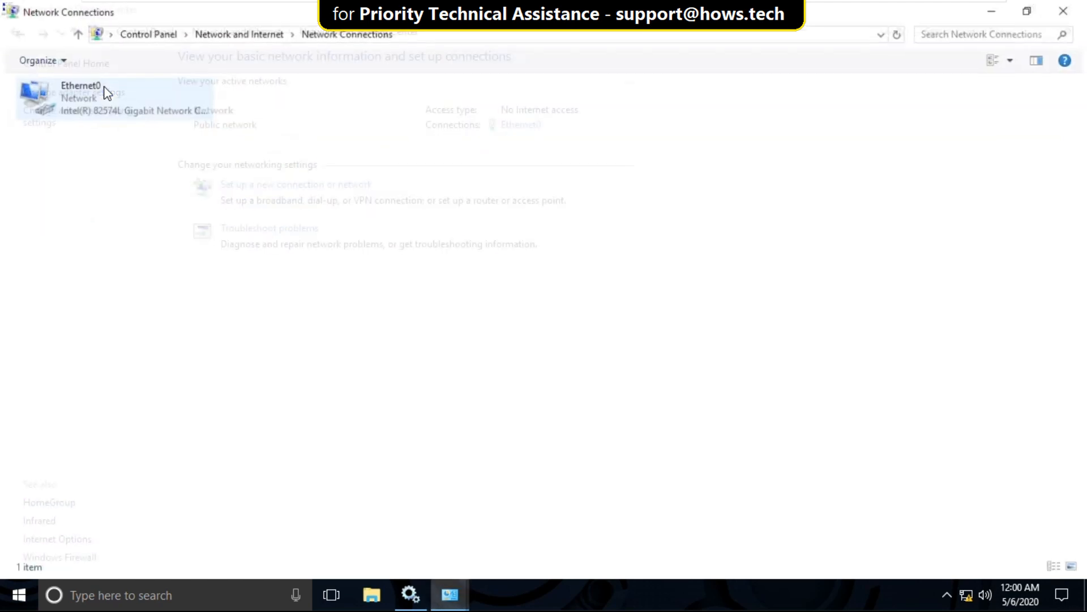
# Bring up the Internet Protocol Version 4 (TCP/IPv4) properties of the Ethernet0 connection
pyautogui.click(101, 95)
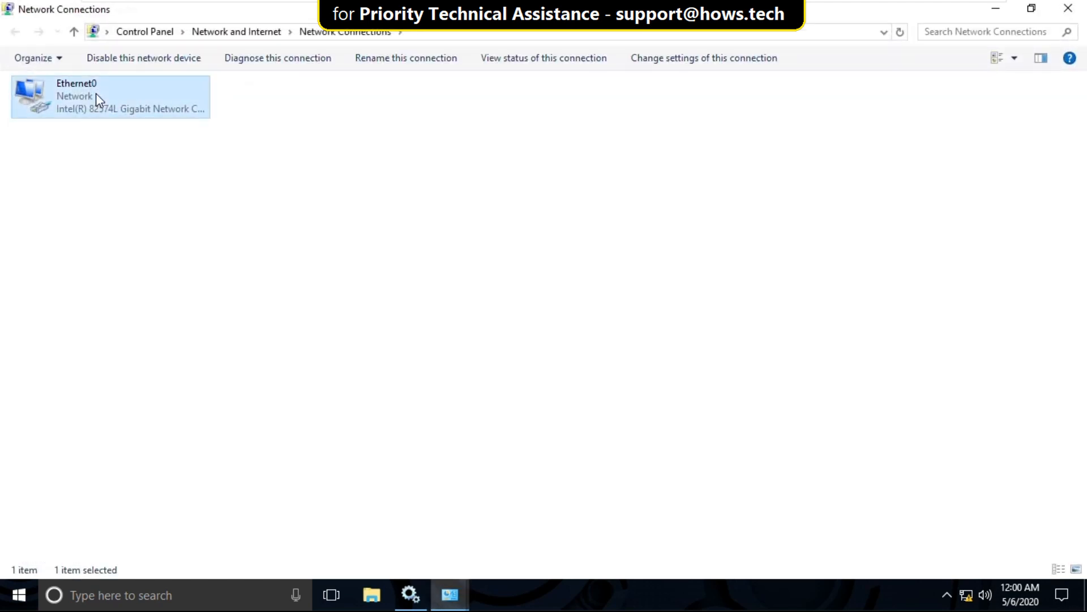
pyautogui.rightClick(100, 99)
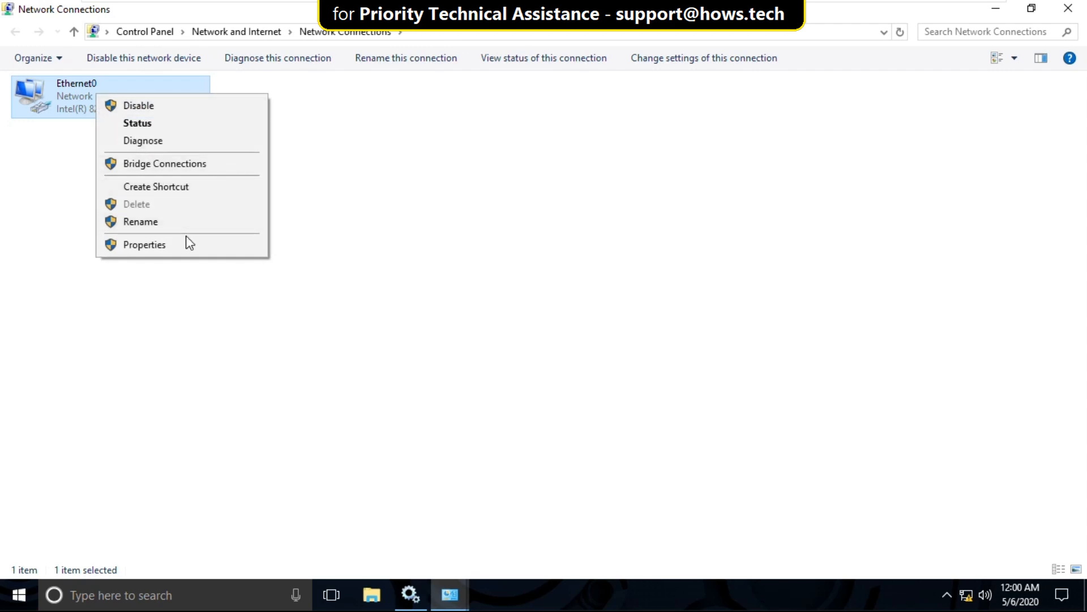
pyautogui.click(144, 244)
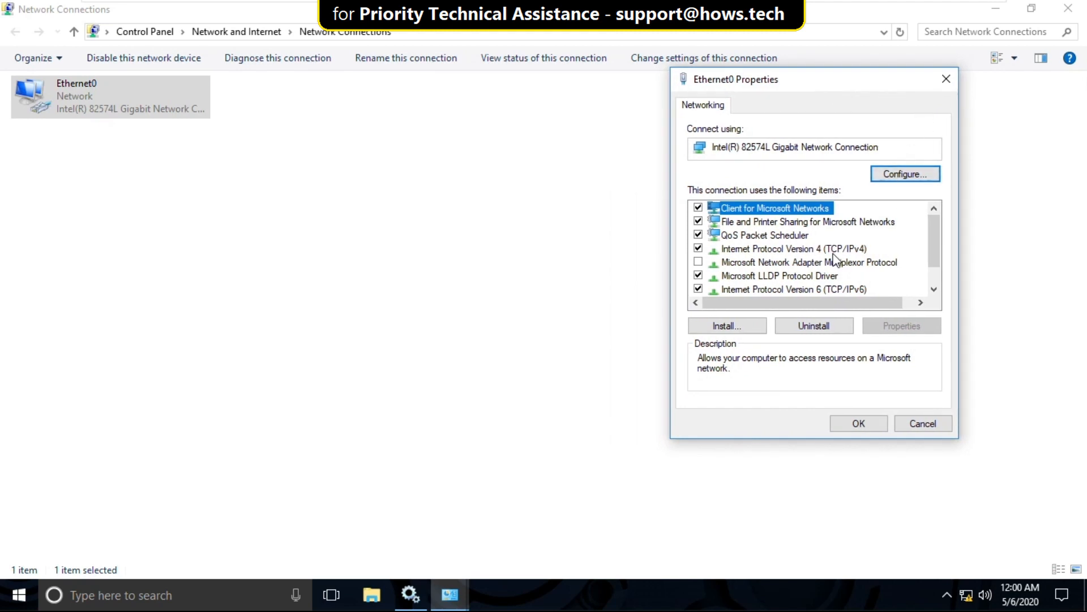
pyautogui.click(781, 248)
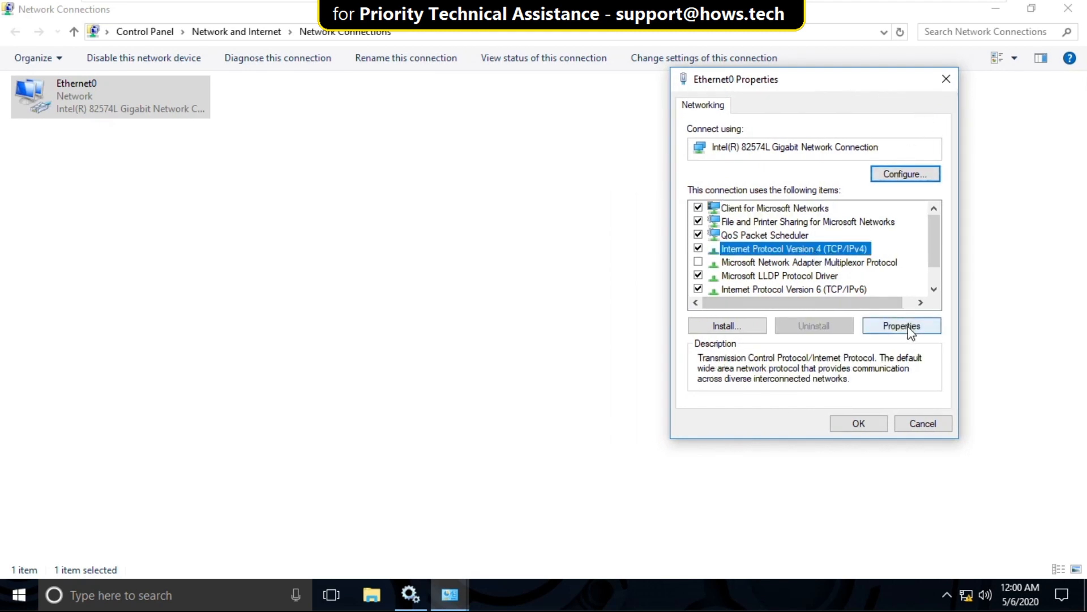
pyautogui.click(902, 326)
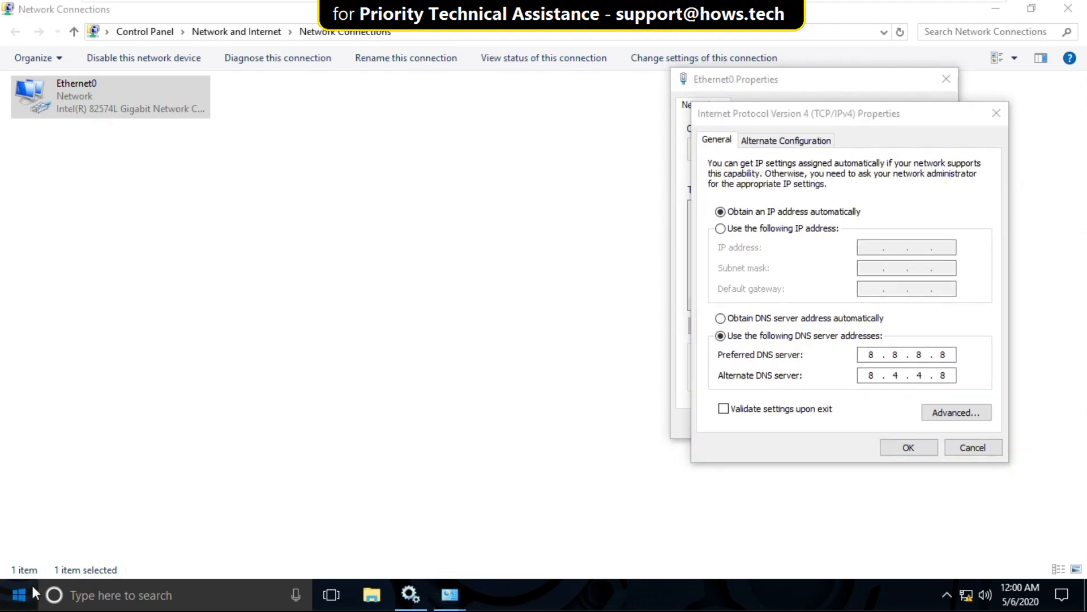
# Start an administrator Command Prompt and run ipconfig to list Ethernet0's current addressing
pyautogui.write('cmd')
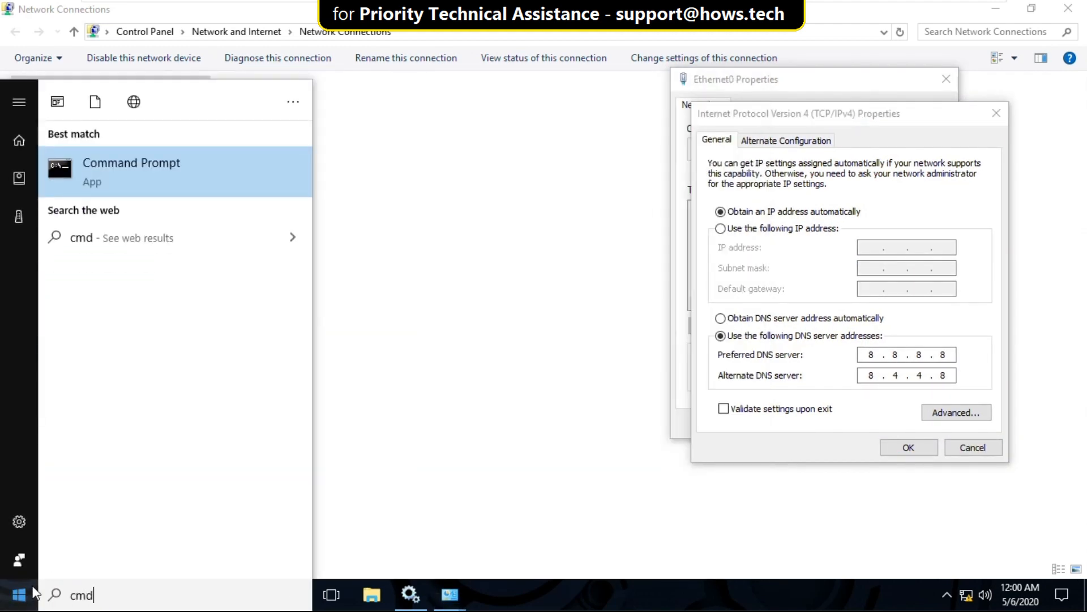
pyautogui.rightClick(132, 168)
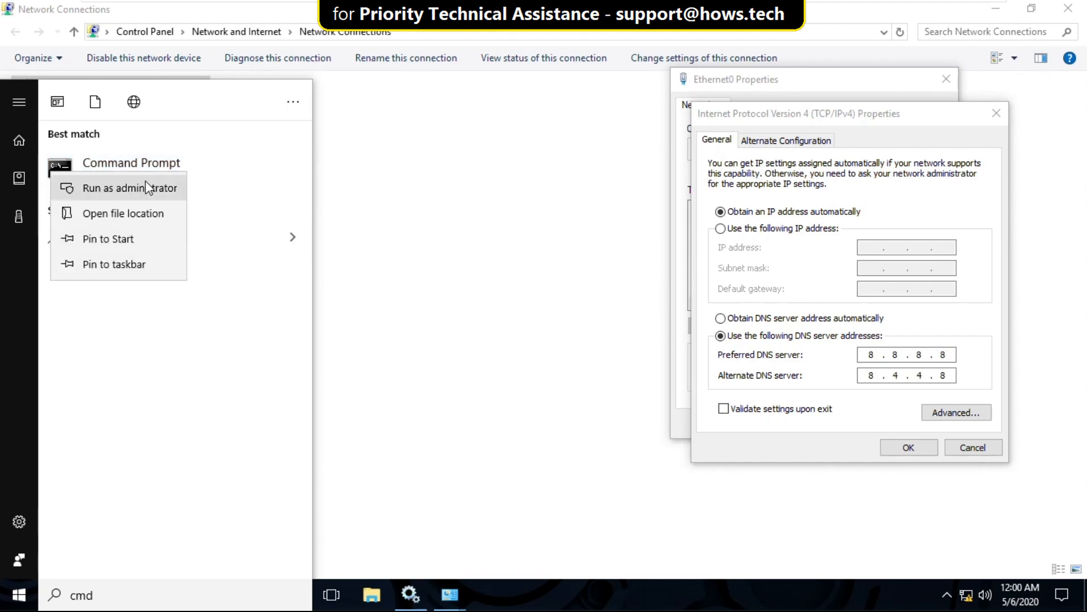
pyautogui.click(120, 186)
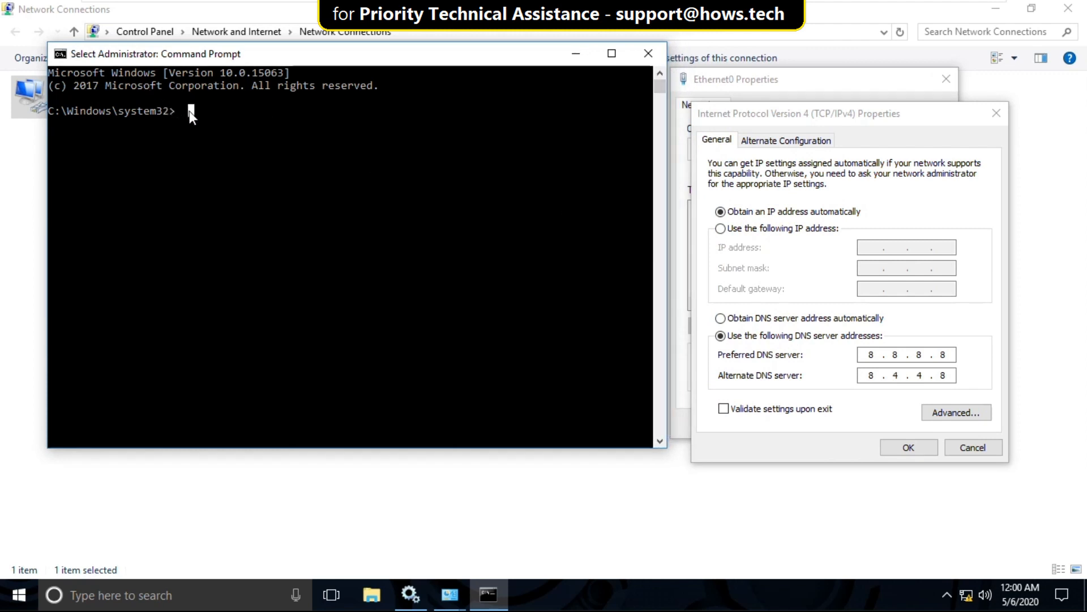
pyautogui.write('ipconfig')
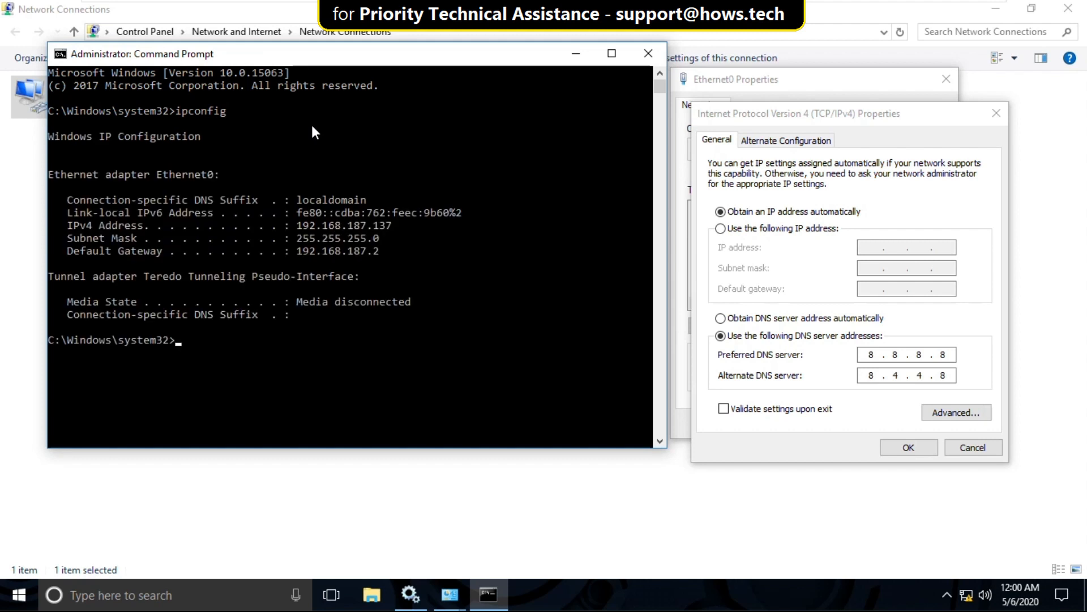
pyautogui.moveTo(324, 233)
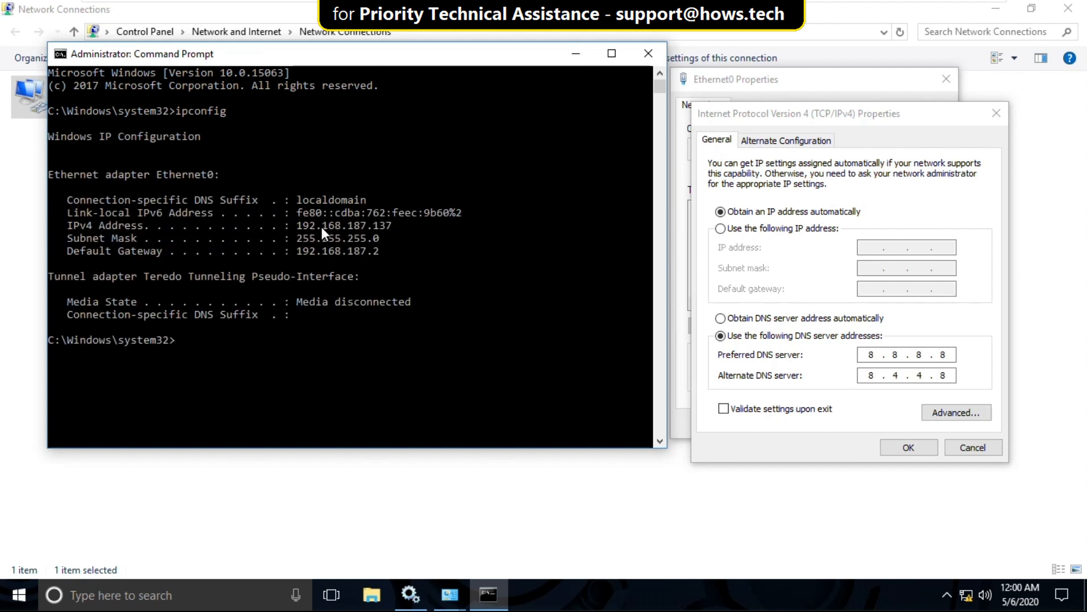
pyautogui.moveTo(392, 244)
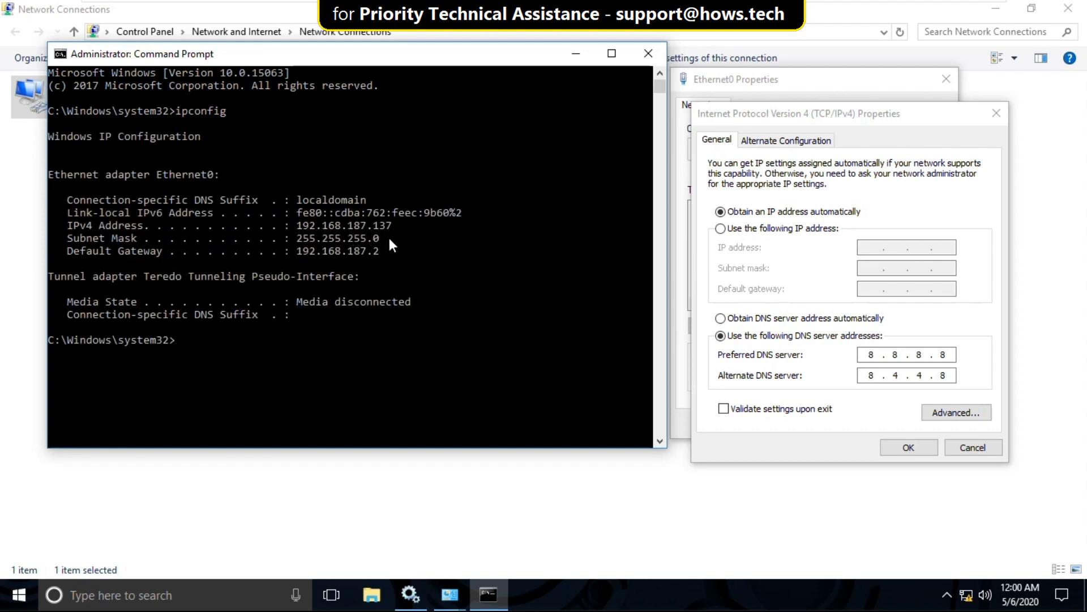
pyautogui.moveTo(594, 227)
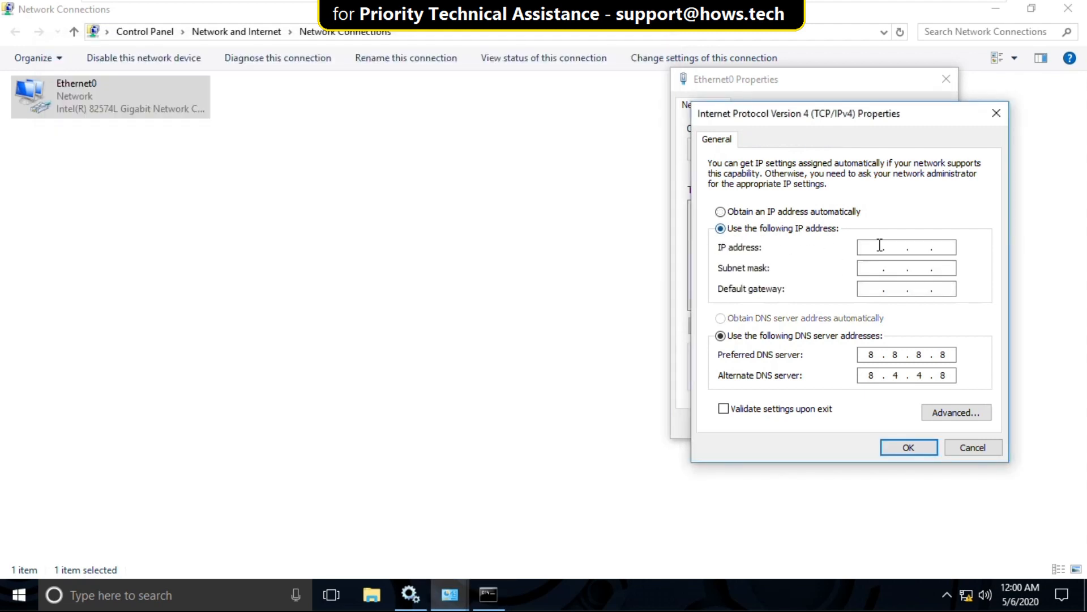
# Enter a static 192.168.187 address, subnet mask 255.255.255.0 and gateway 192.168.187.2 for Ethernet0
pyautogui.write('192')
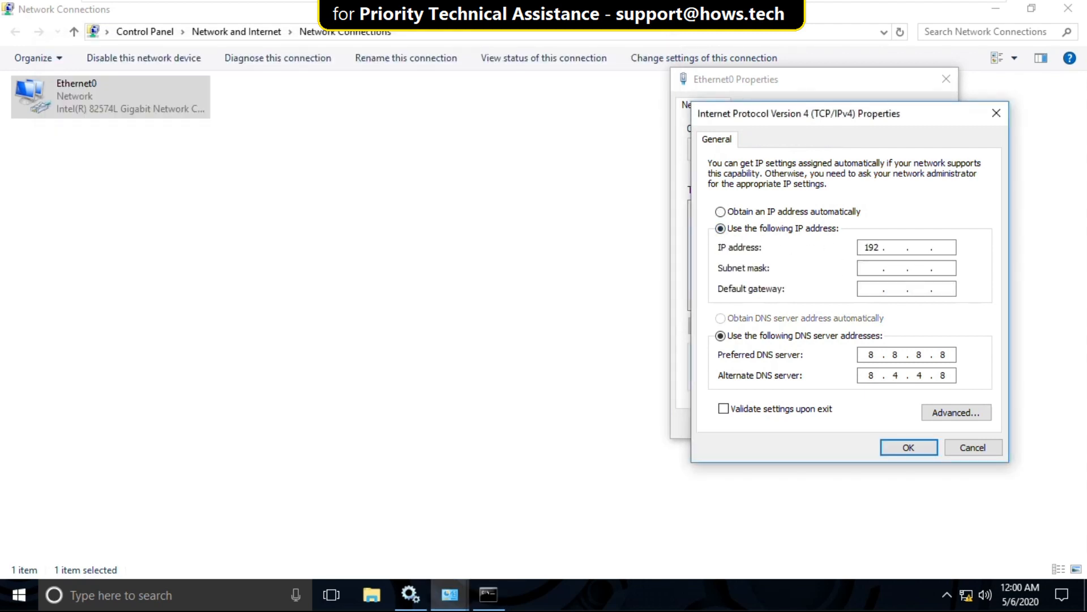
pyautogui.write('168.187')
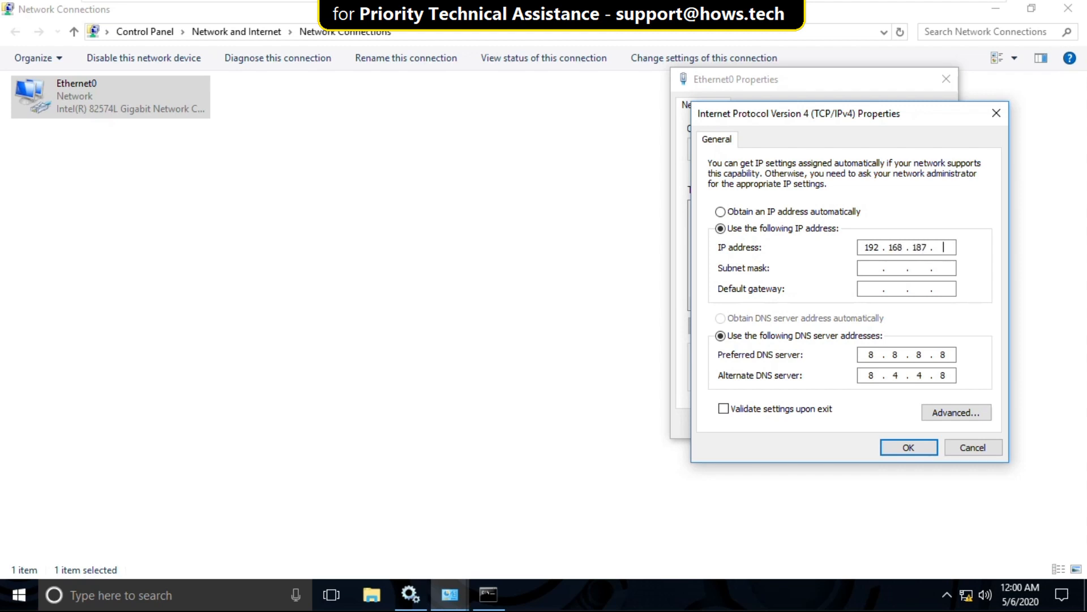
pyautogui.write('255.255.255.0')
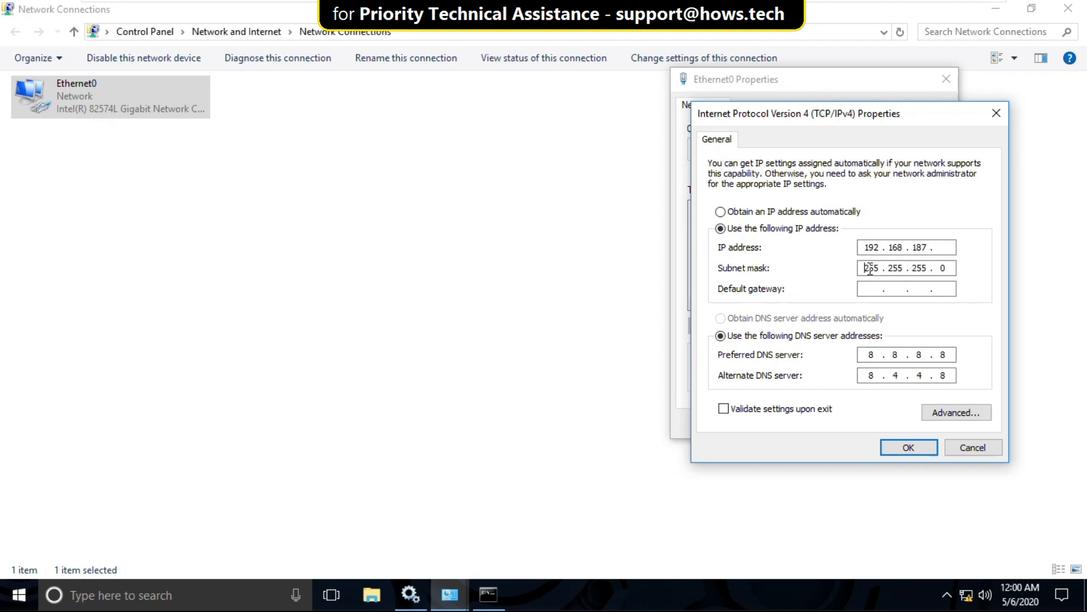
pyautogui.write('1 . . .')
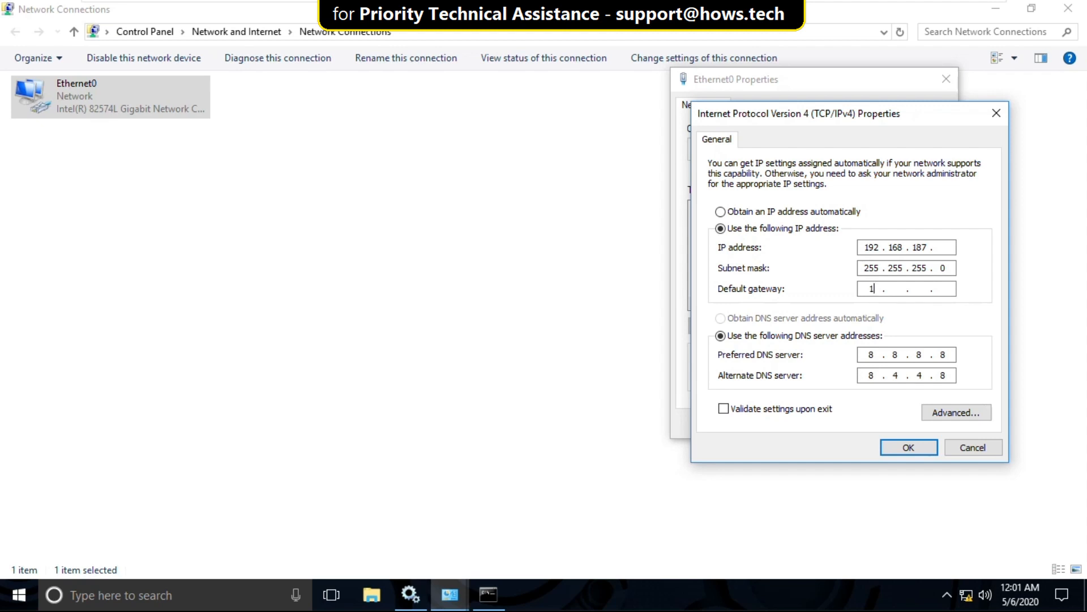
pyautogui.write('92.16')
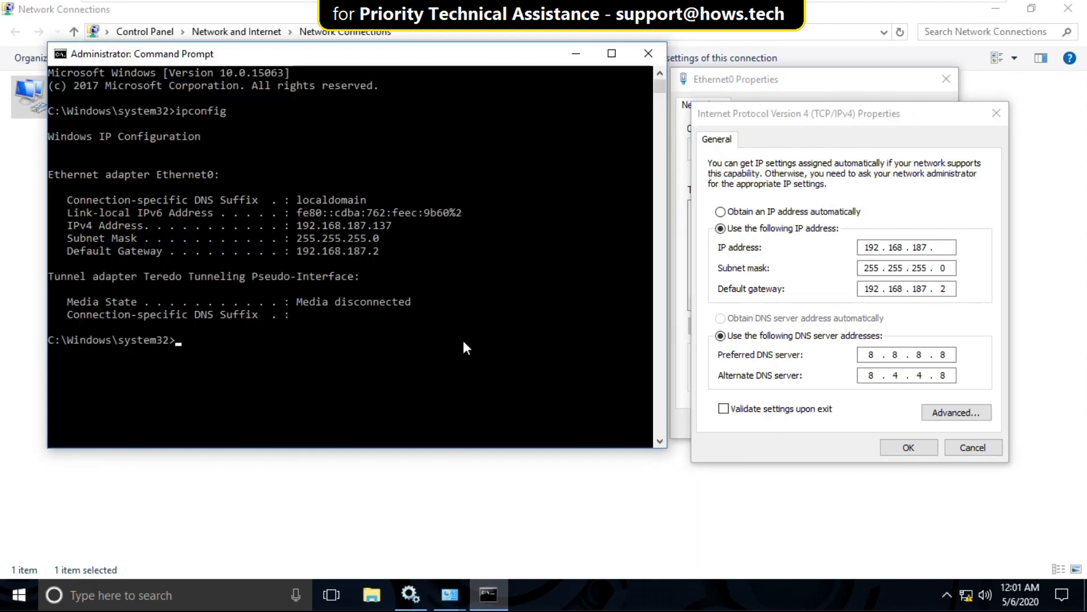
# Run ipconfig /all for full Ethernet0 details, then ping 192.168.187.20
pyautogui.write('ipco')
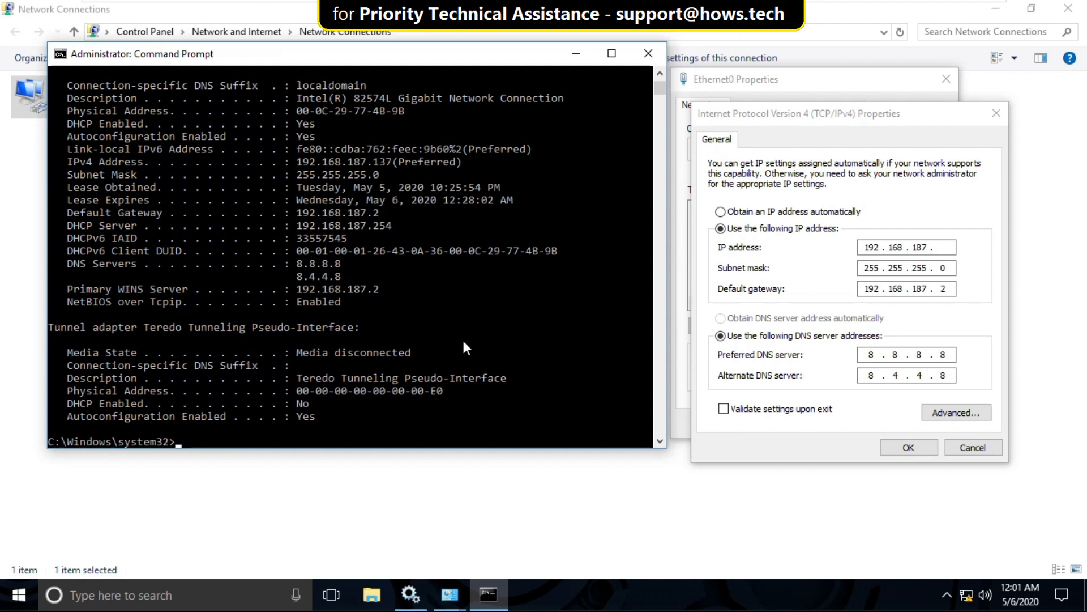
pyautogui.moveTo(301, 231)
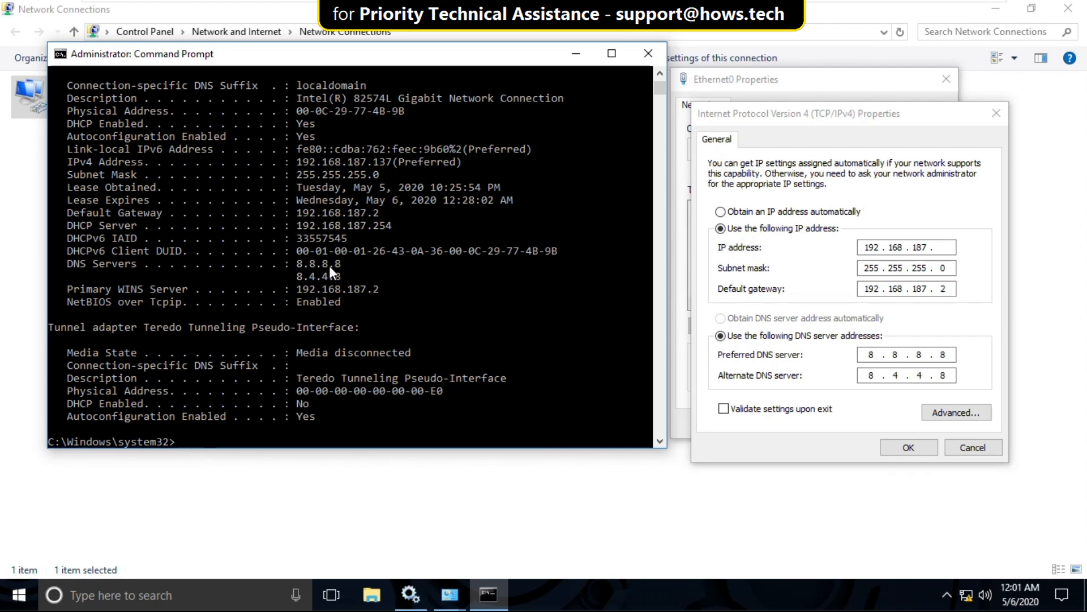
pyautogui.moveTo(414, 288)
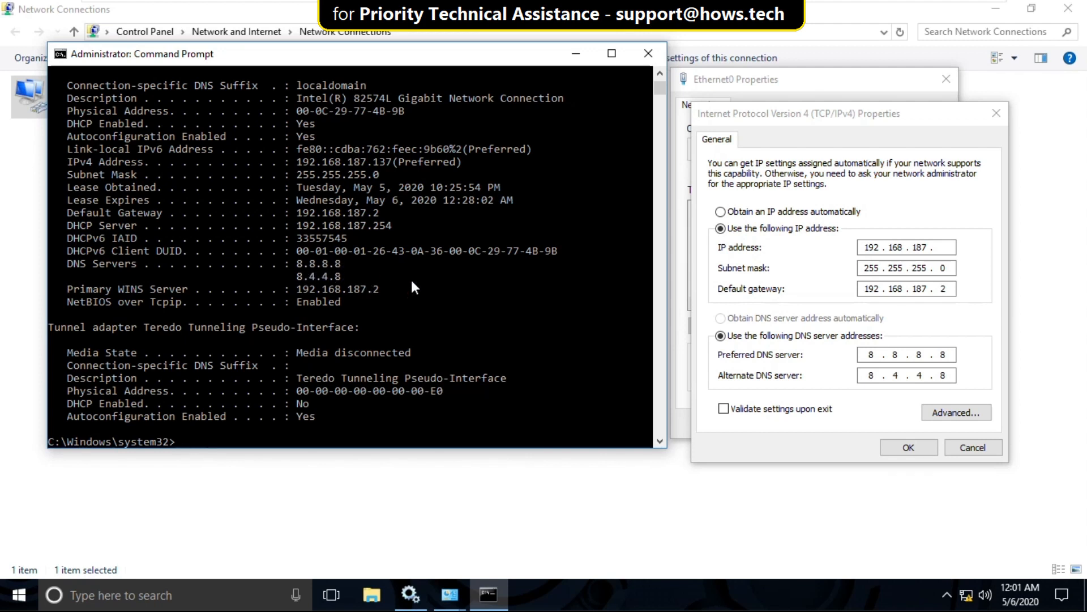
pyautogui.click(648, 53)
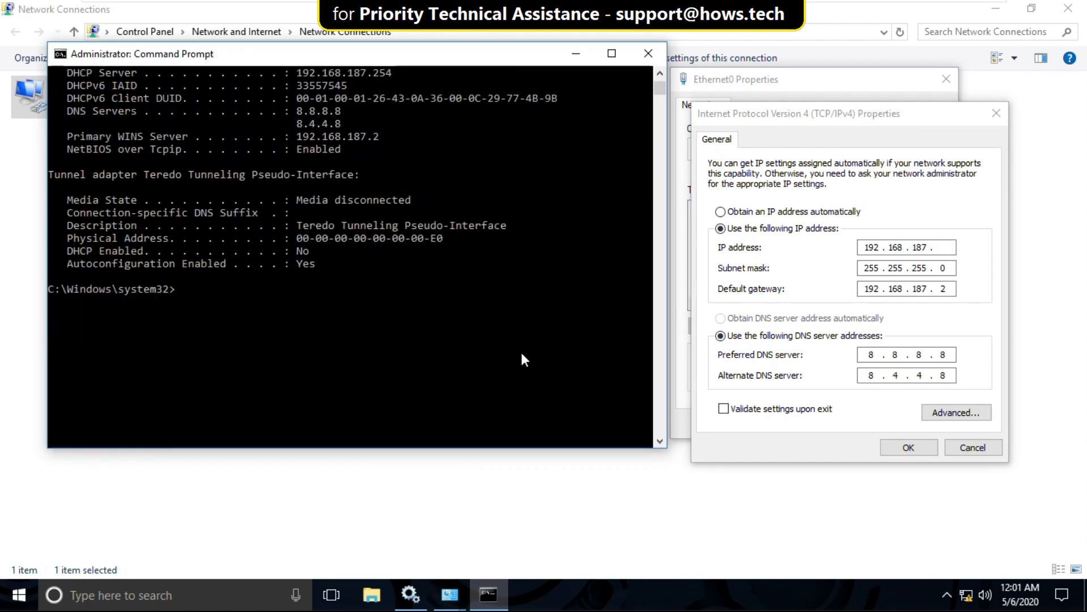
pyautogui.write('ping 192.168.')
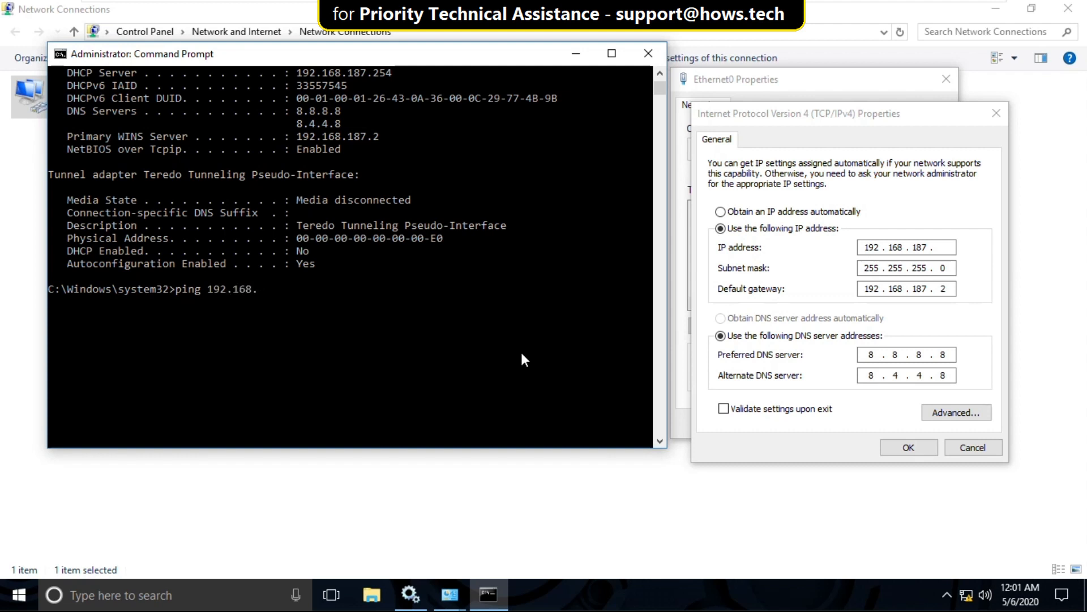
pyautogui.write('187.20')
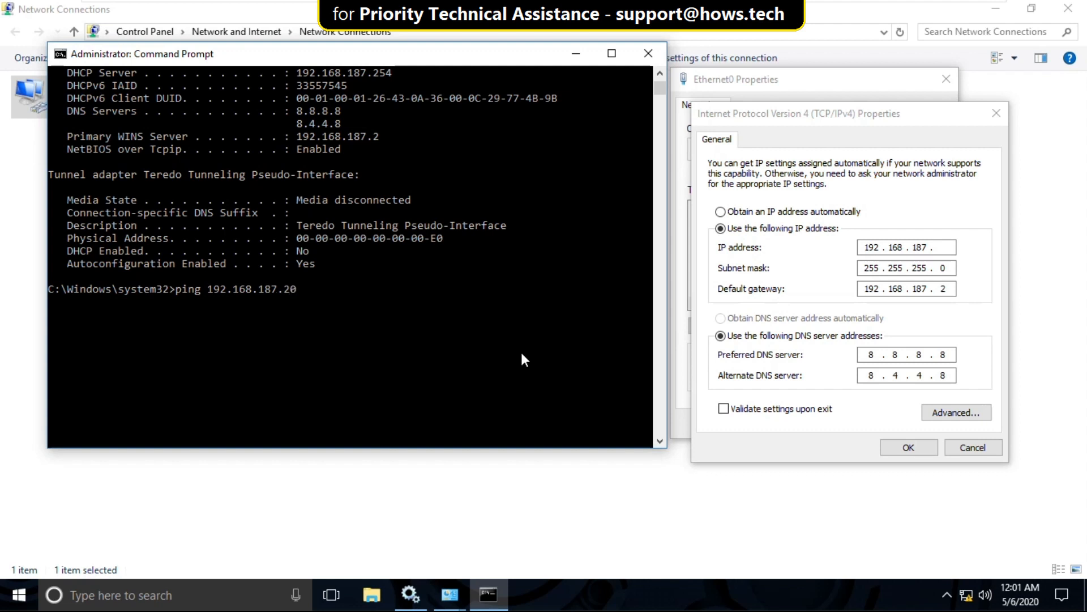
pyautogui.press('Enter')
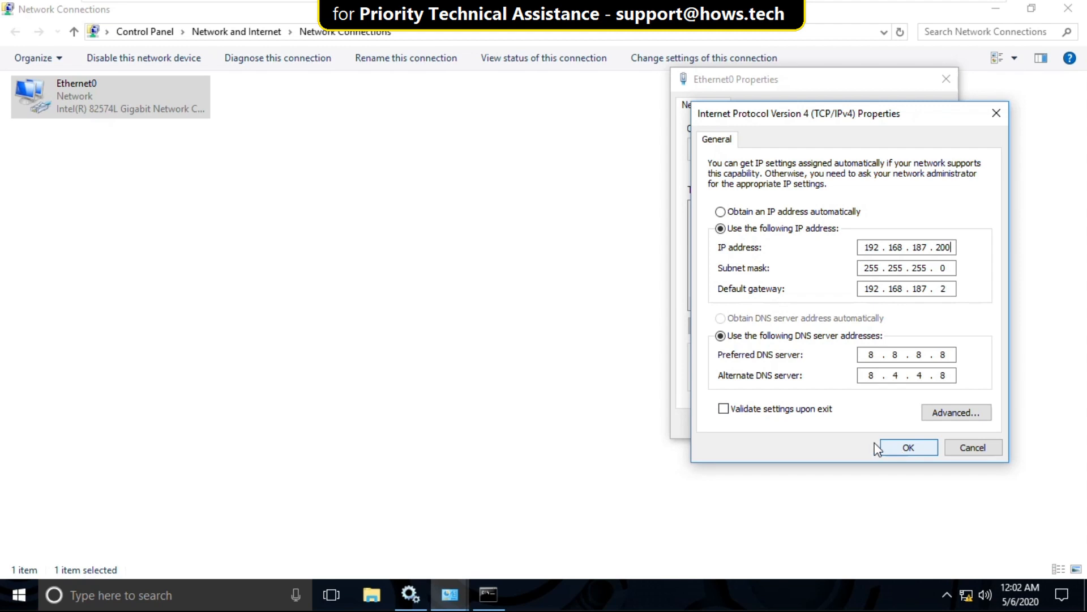
# Confirm the static address 192.168.187.200 and close the Ethernet0 properties dialogs
pyautogui.click(908, 447)
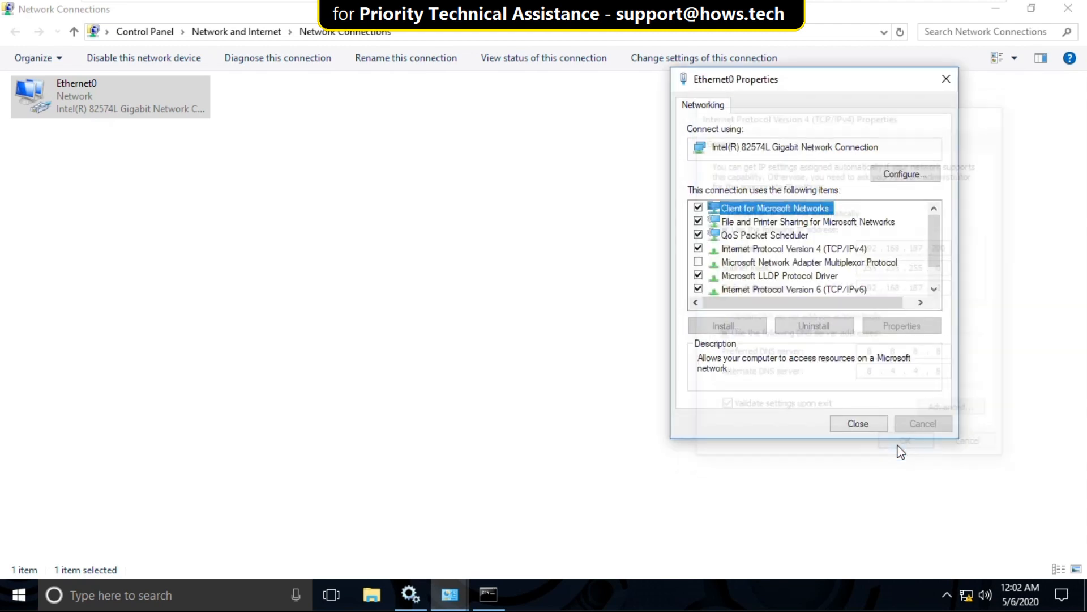
pyautogui.click(859, 424)
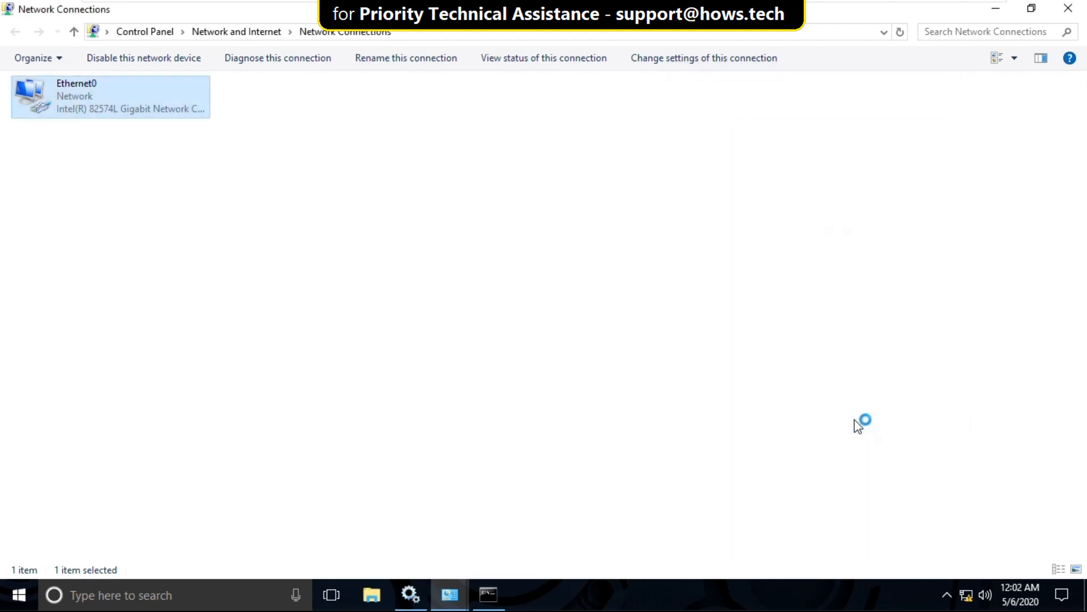